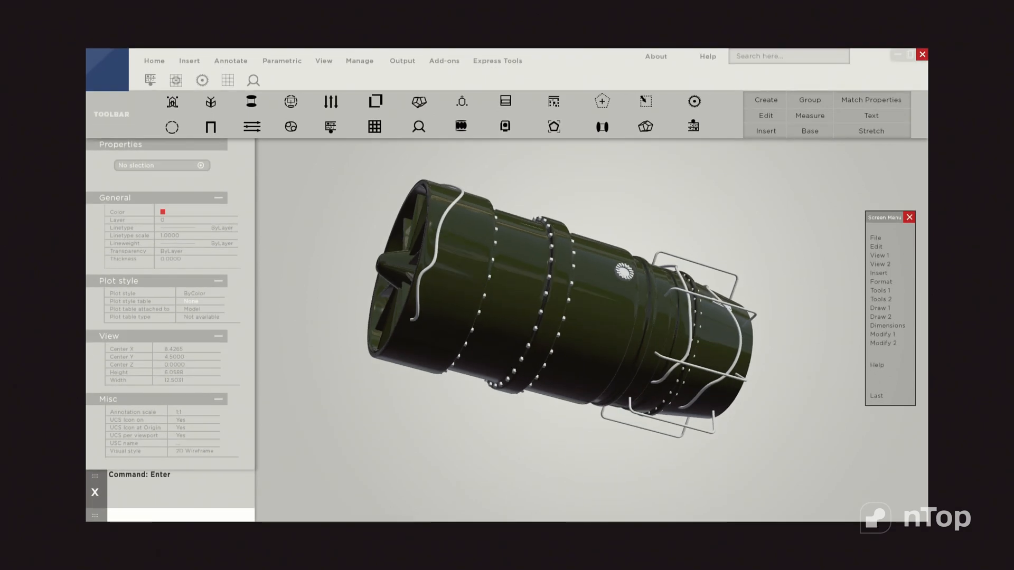
text(Brak)
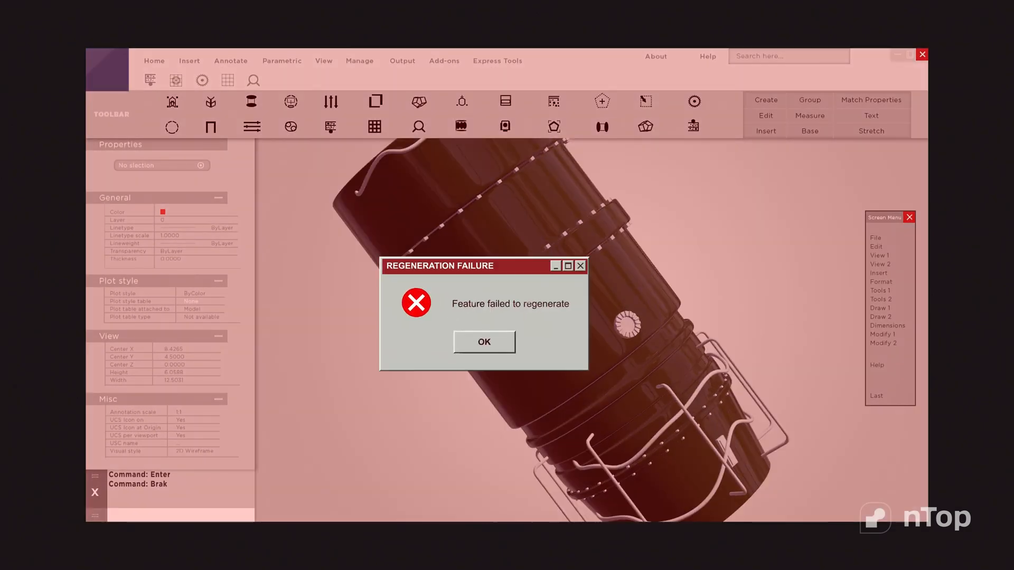